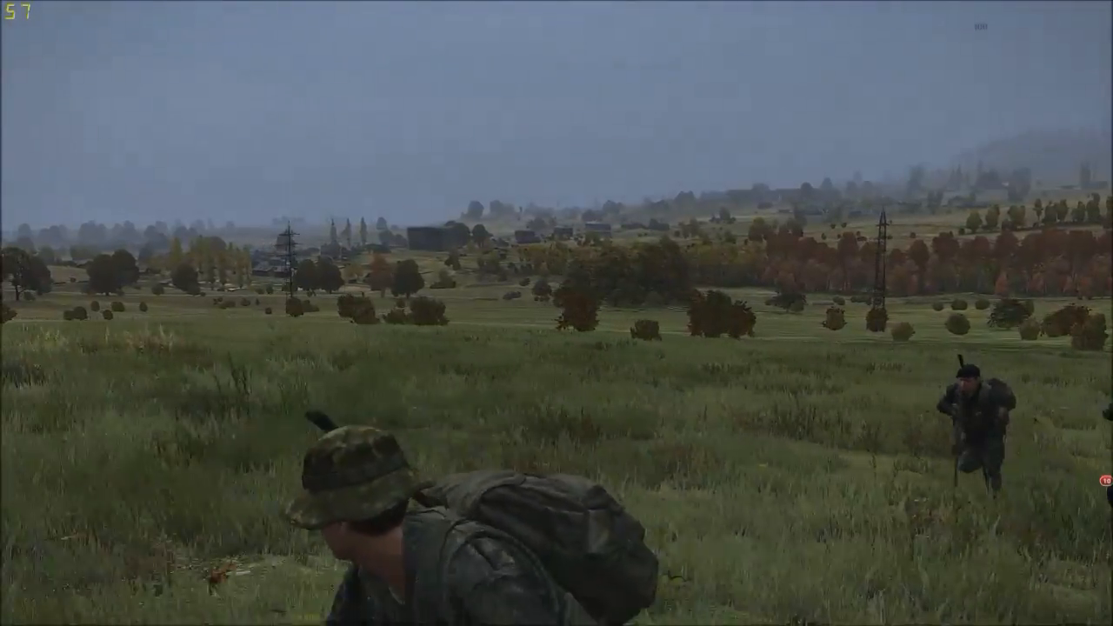
mouse_move(556, 313)
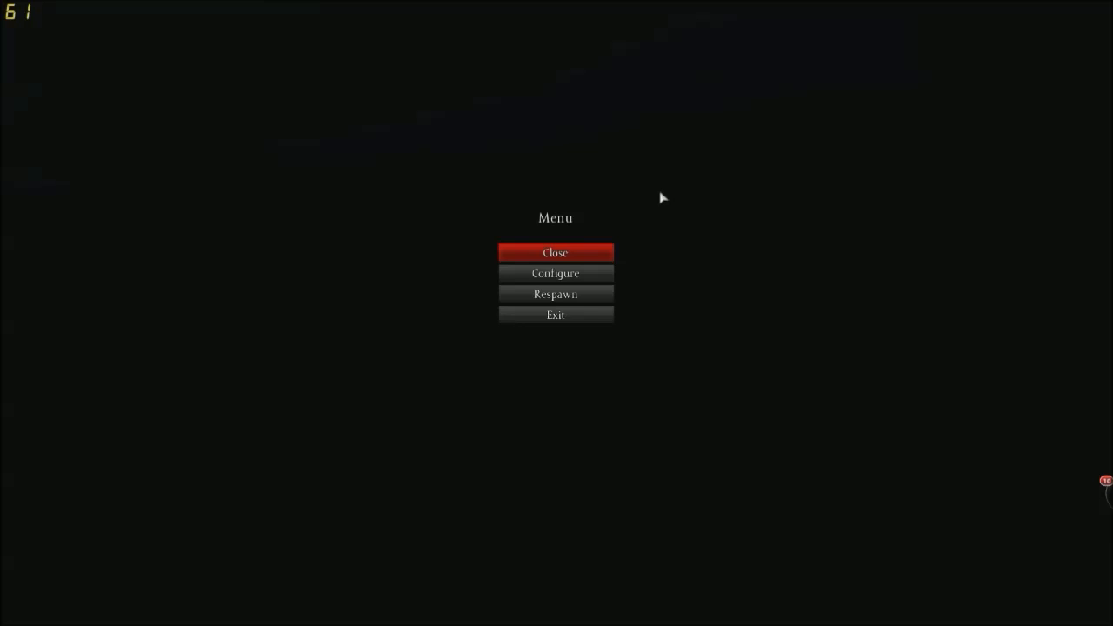
Request a respawn, bringing up the warning that it kills the current character
click(554, 294)
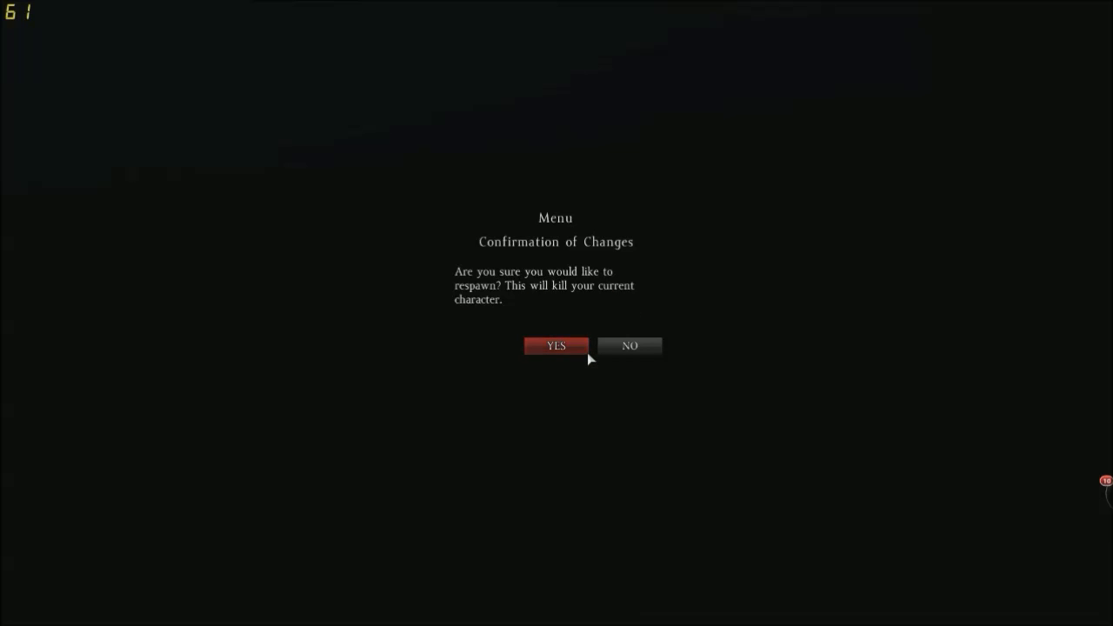
mouse_move(557, 353)
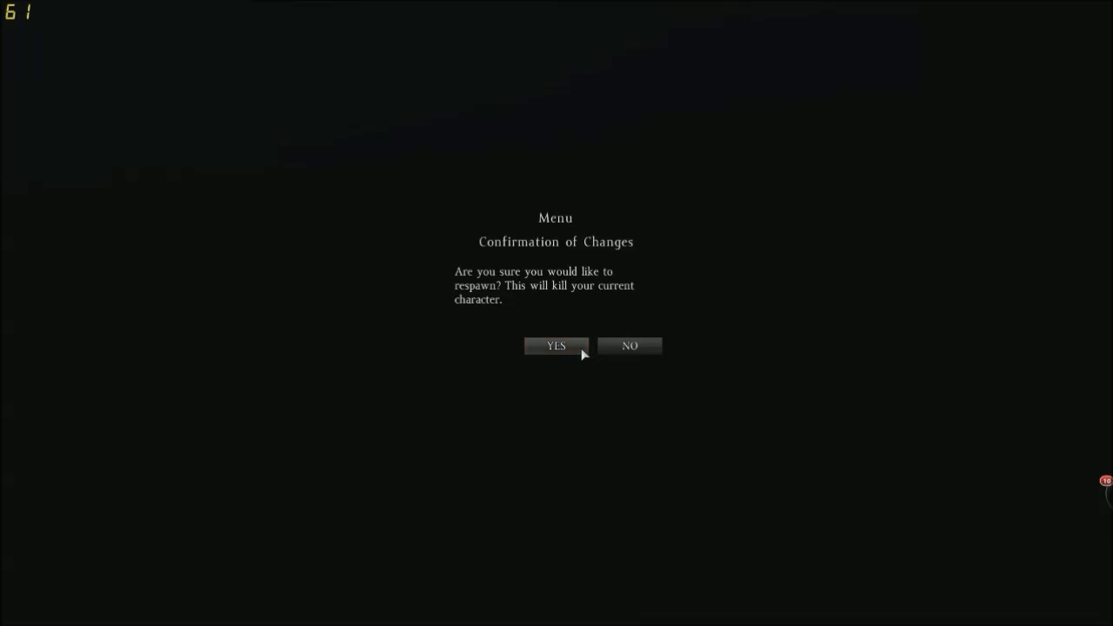
Confirm the respawn with YES, killing the current character
click(556, 345)
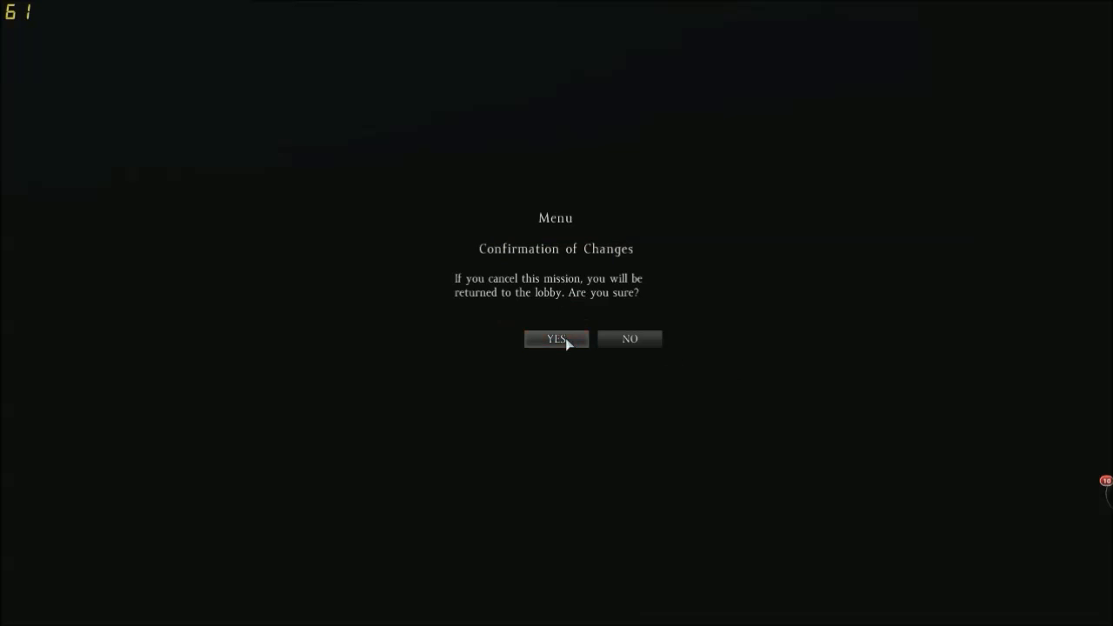
Confirm returning to the lobby, then open the server browser via Change Server
click(556, 337)
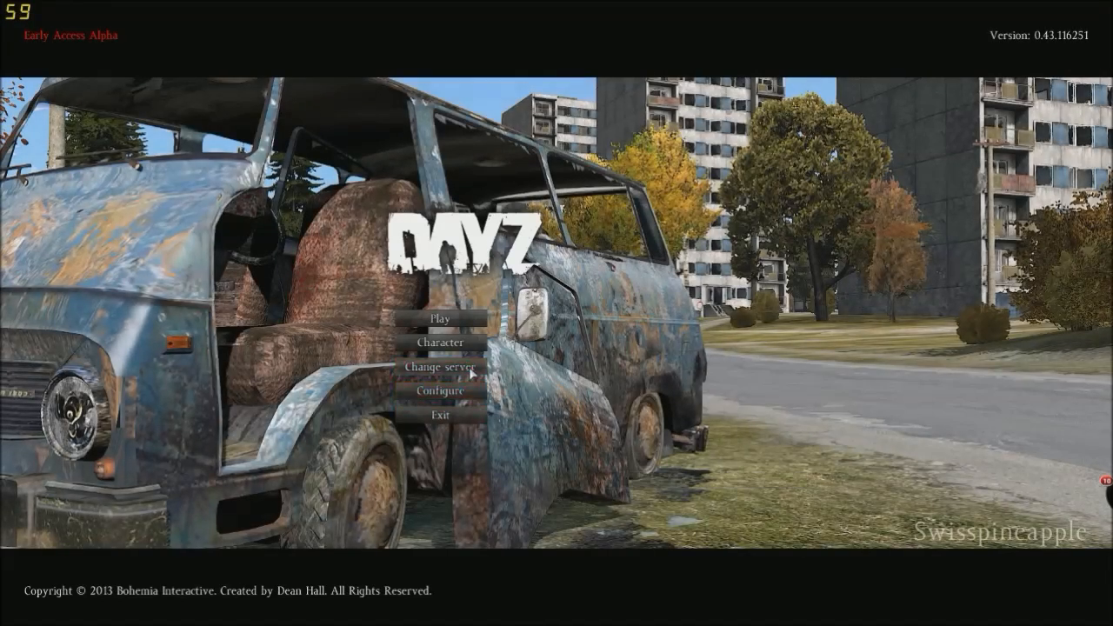
click(438, 365)
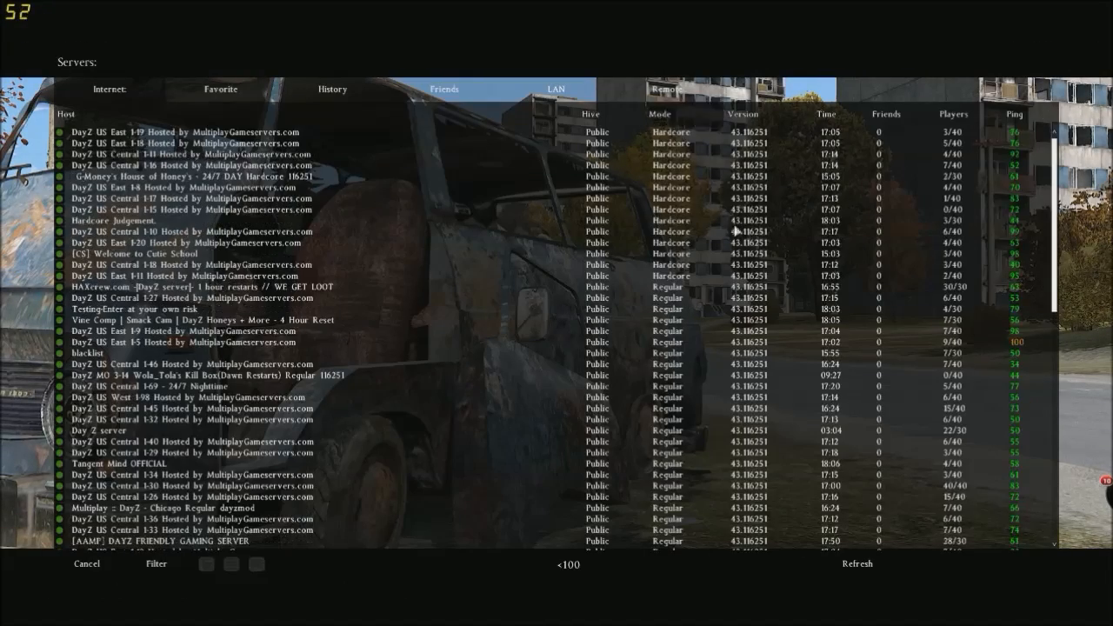
mouse_move(765, 303)
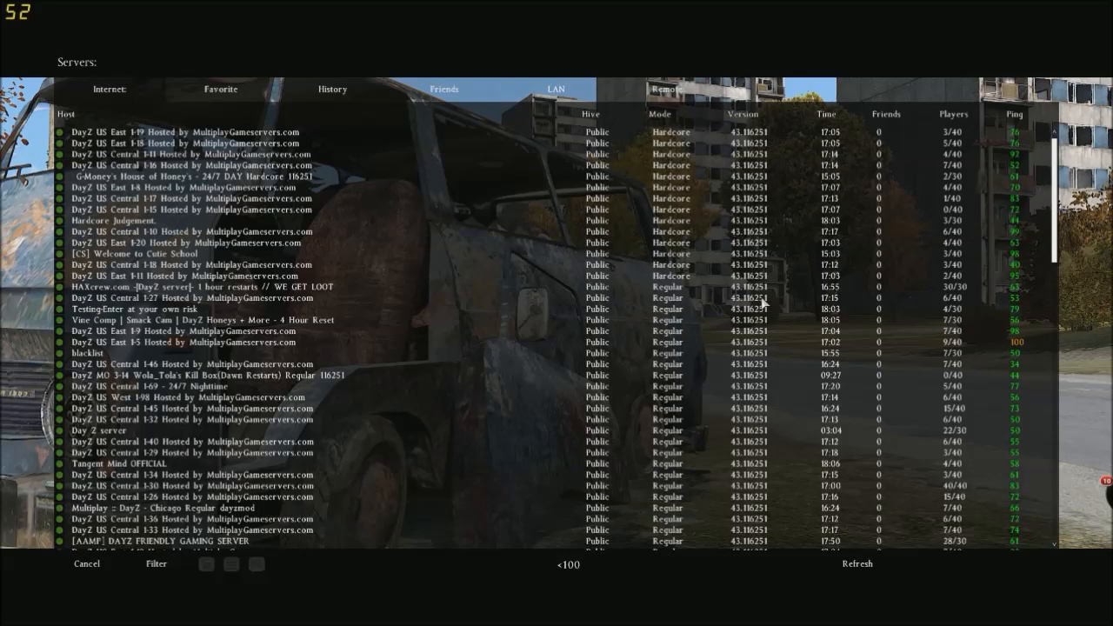